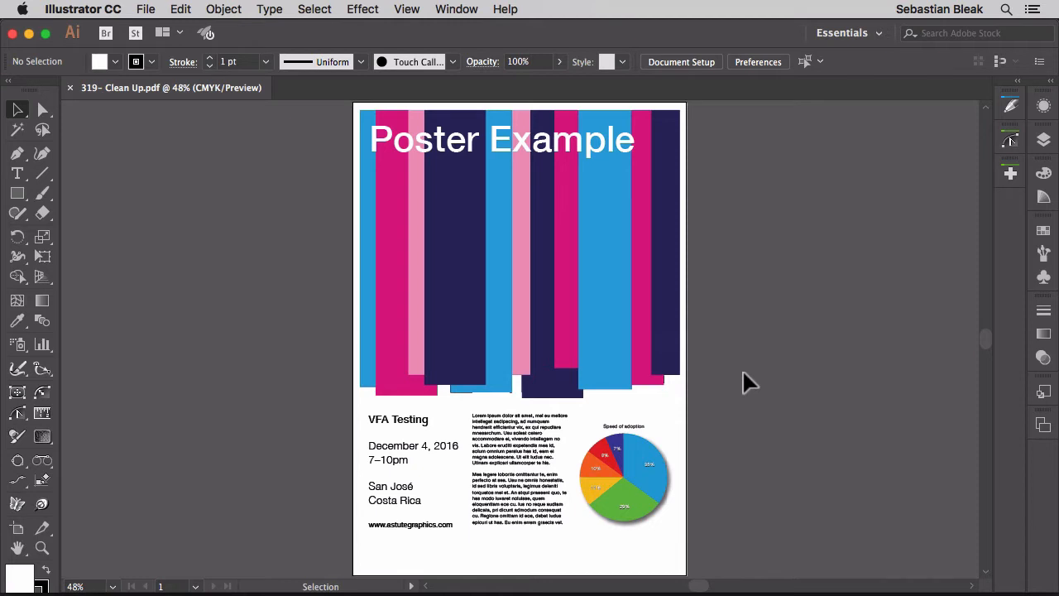
{"action": "mouse_move", "coordinate": [261, 241]}
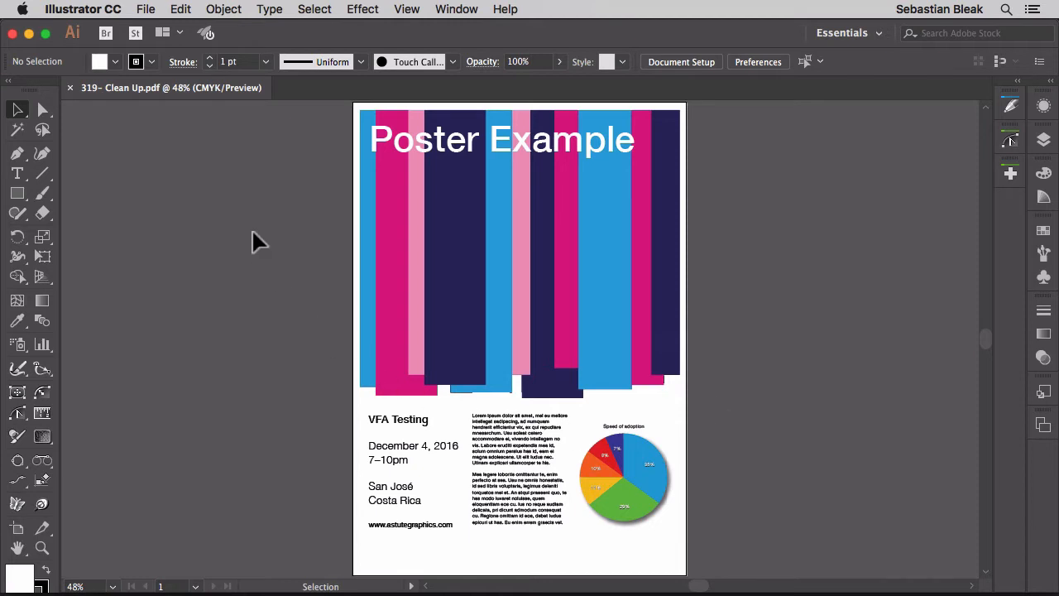
Open Object > Path > Clean Up over the poster
{"action": "left_click", "coordinate": [223, 9]}
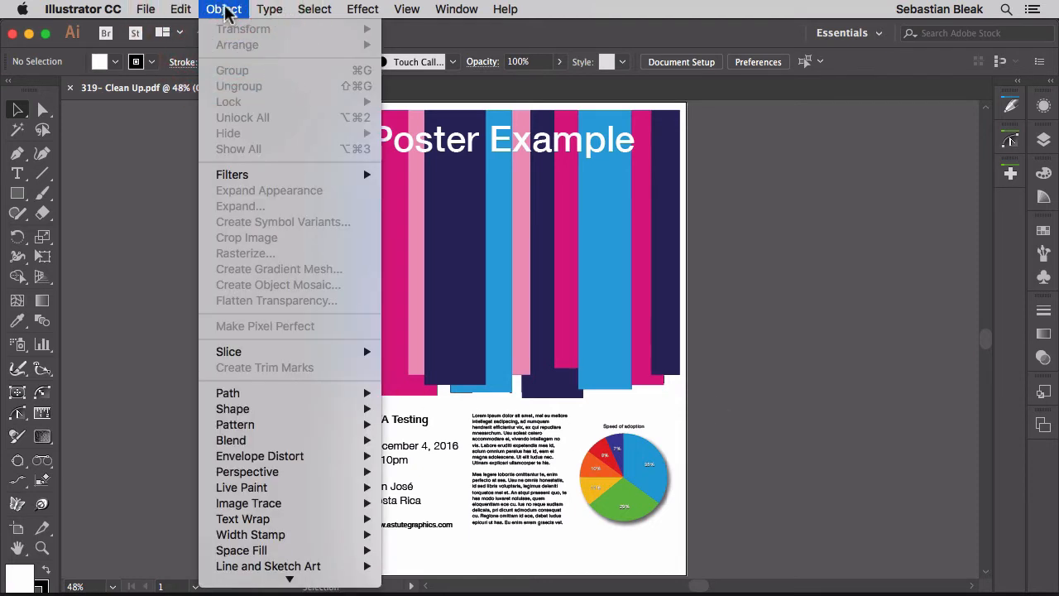
{"action": "mouse_move", "coordinate": [227, 393]}
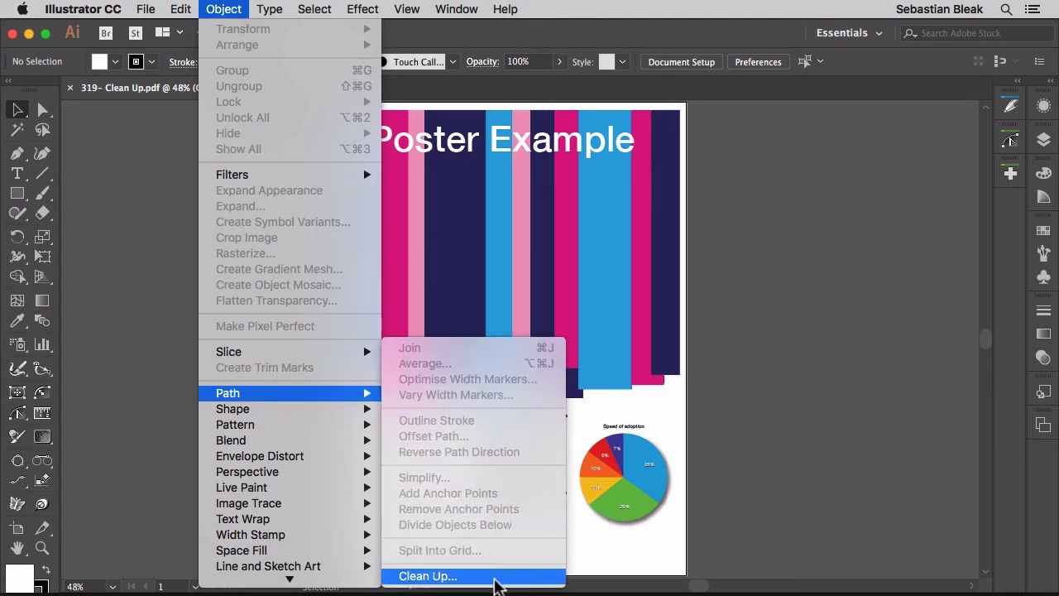
{"action": "left_click", "coordinate": [428, 575]}
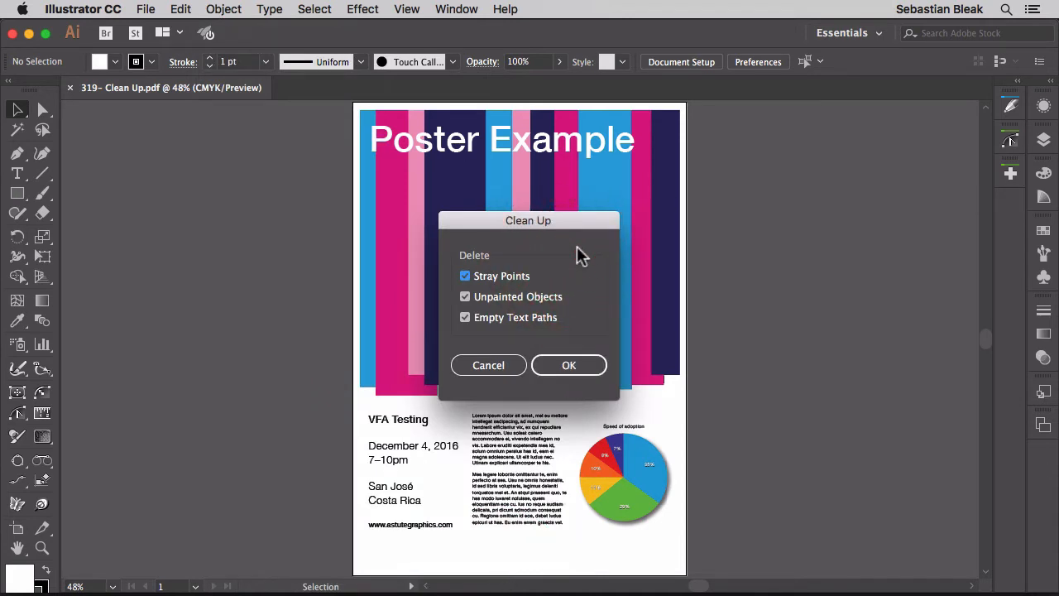
{"action": "mouse_move", "coordinate": [556, 278]}
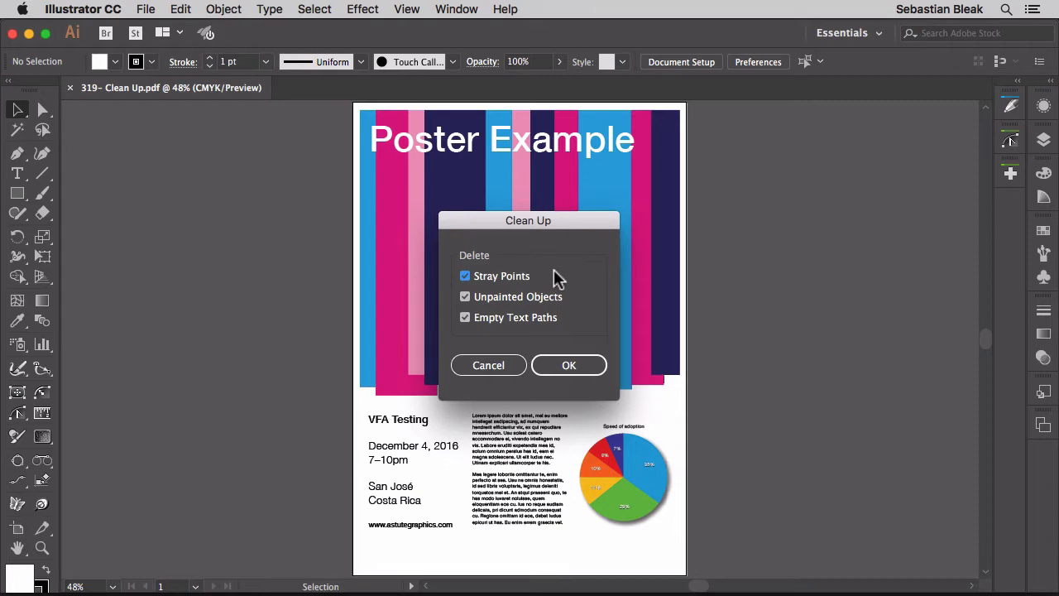
{"action": "mouse_move", "coordinate": [575, 304]}
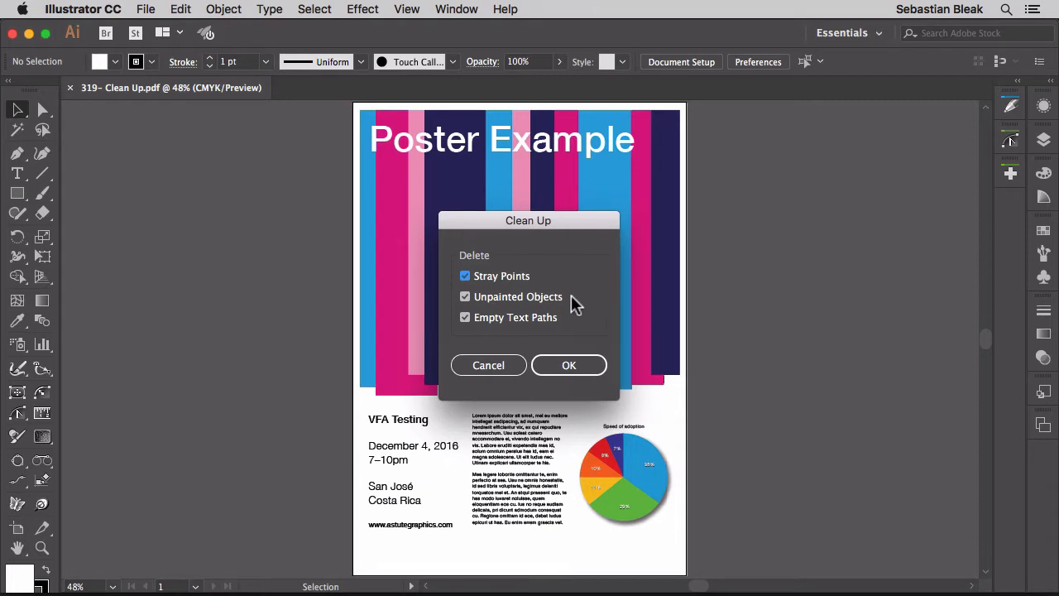
{"action": "mouse_move", "coordinate": [569, 331]}
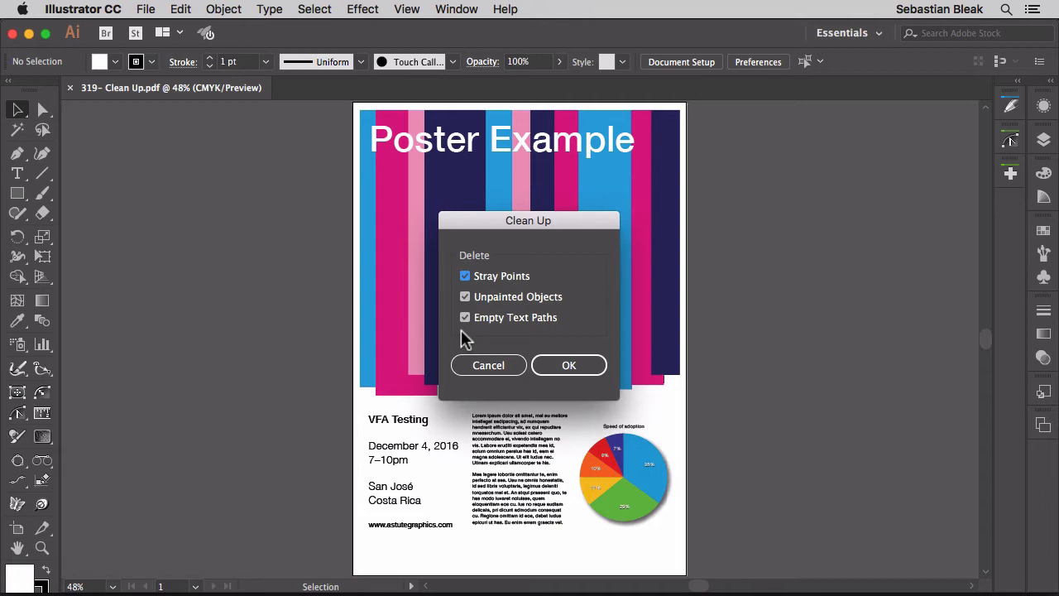
Run Clean Up with Stray Points, Unpainted Objects and Empty Text Paths all checked
{"action": "left_click", "coordinate": [464, 317]}
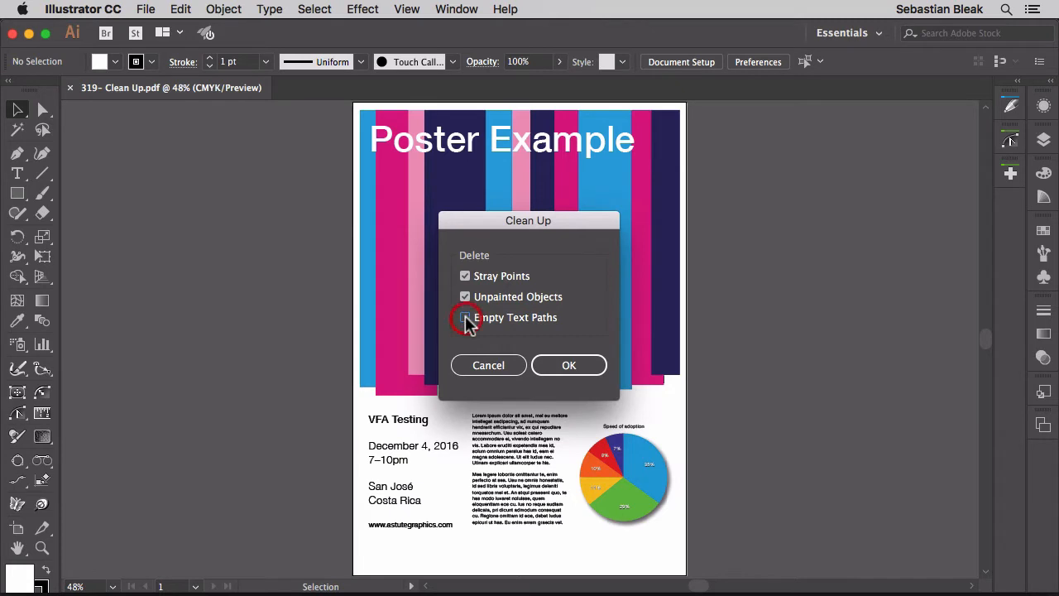
{"action": "left_click", "coordinate": [464, 317]}
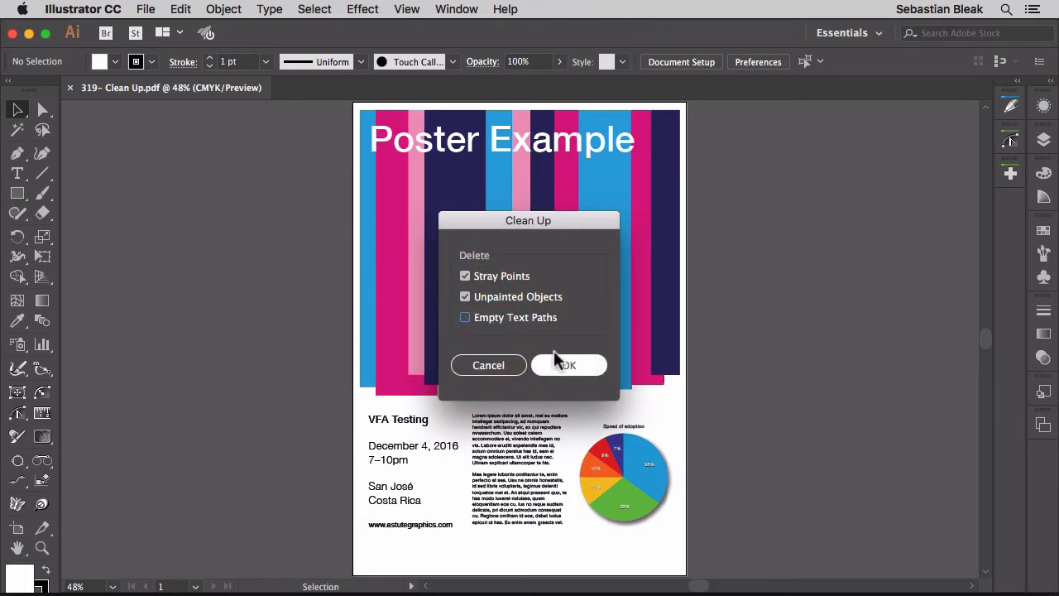
{"action": "left_click", "coordinate": [464, 317]}
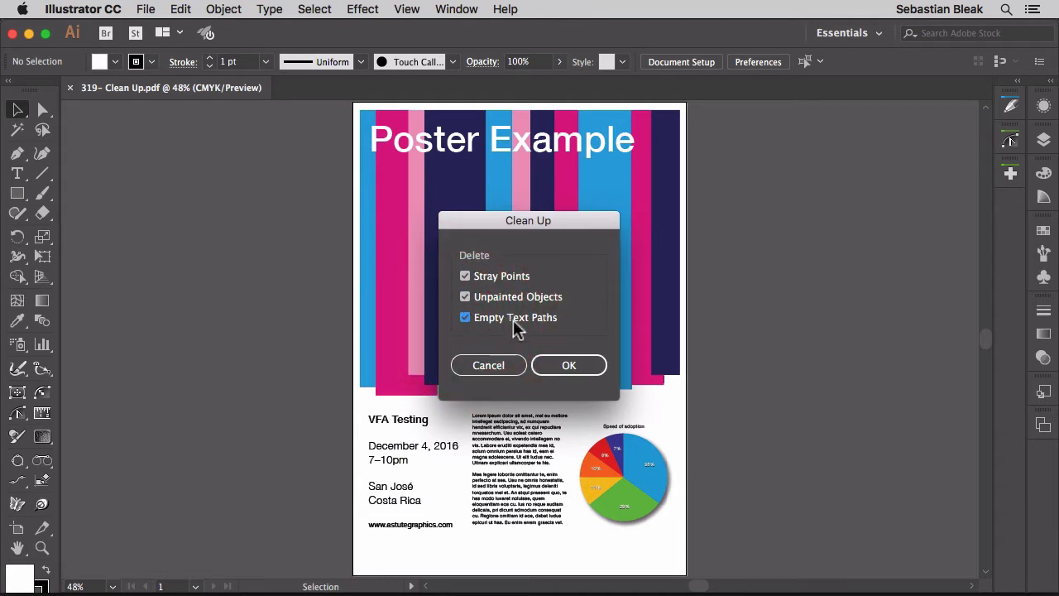
{"action": "left_click", "coordinate": [568, 365]}
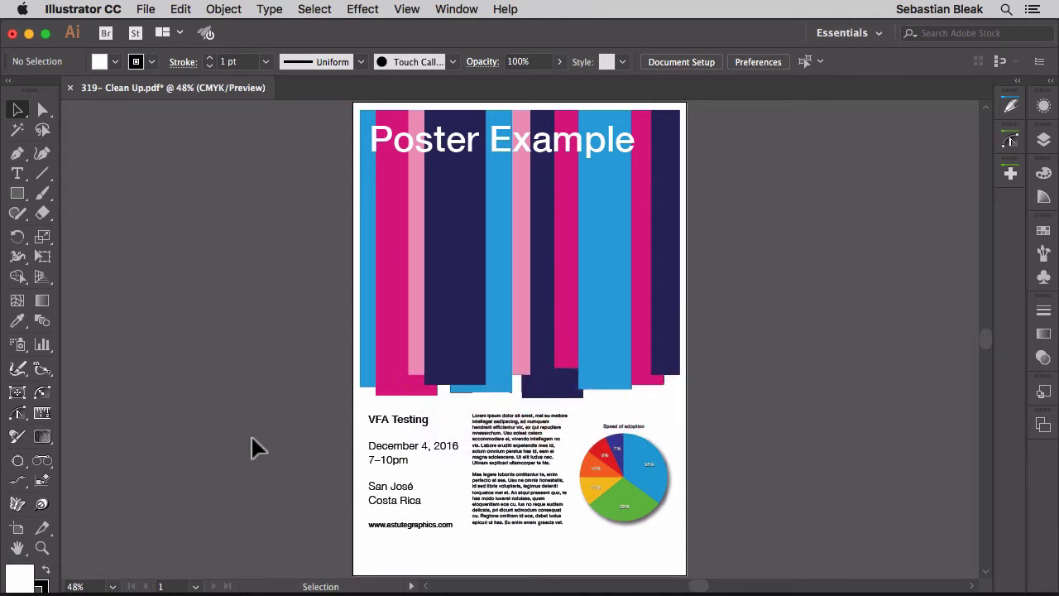
{"action": "mouse_move", "coordinate": [206, 425]}
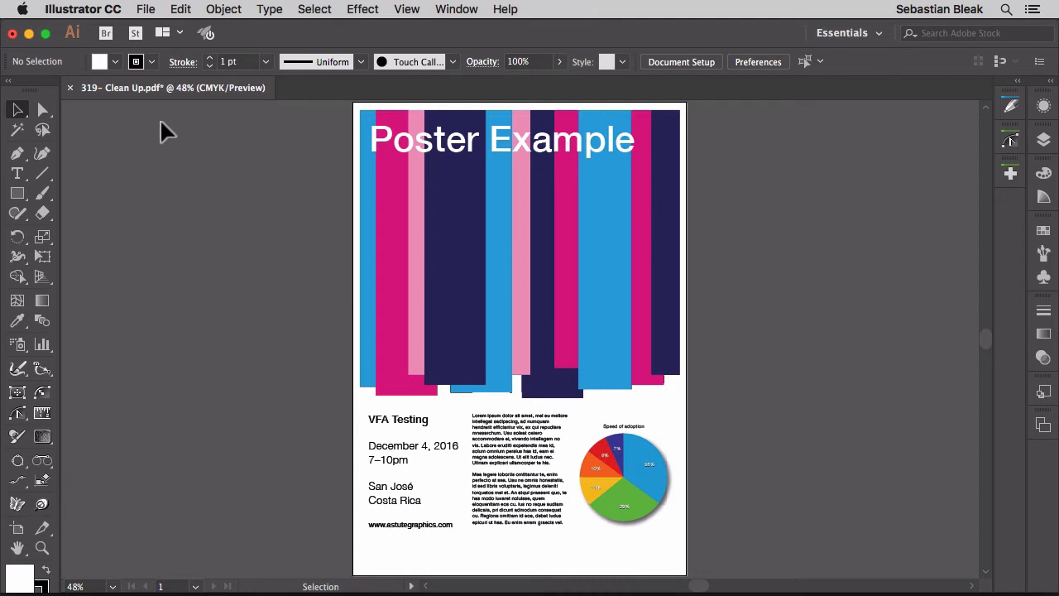
{"action": "mouse_move", "coordinate": [339, 507]}
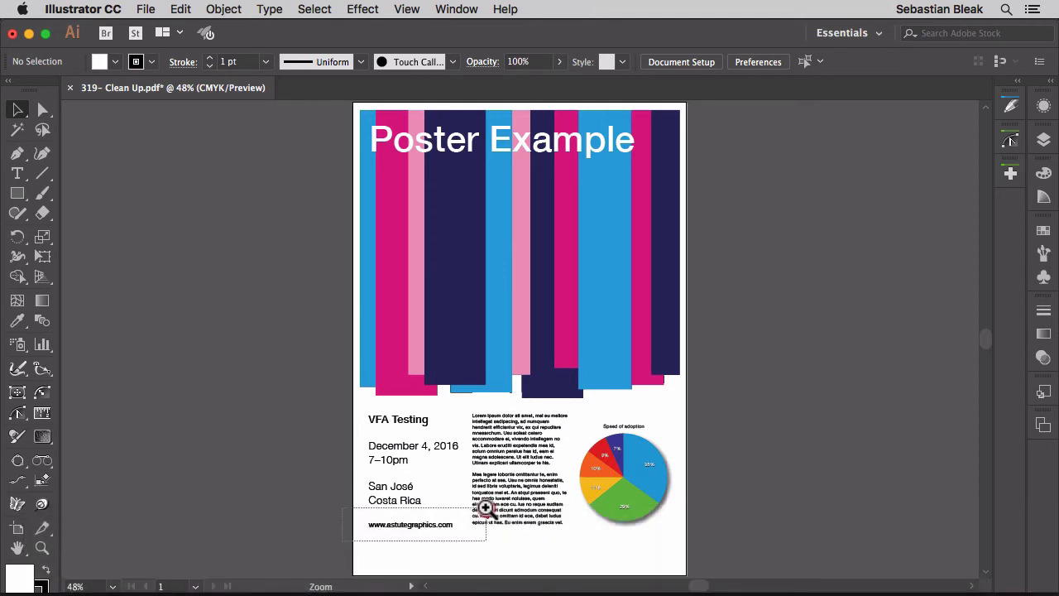
Fit the artboard in the window and revert the poster, discarding the cleanup
{"action": "key", "text": "cmd+0"}
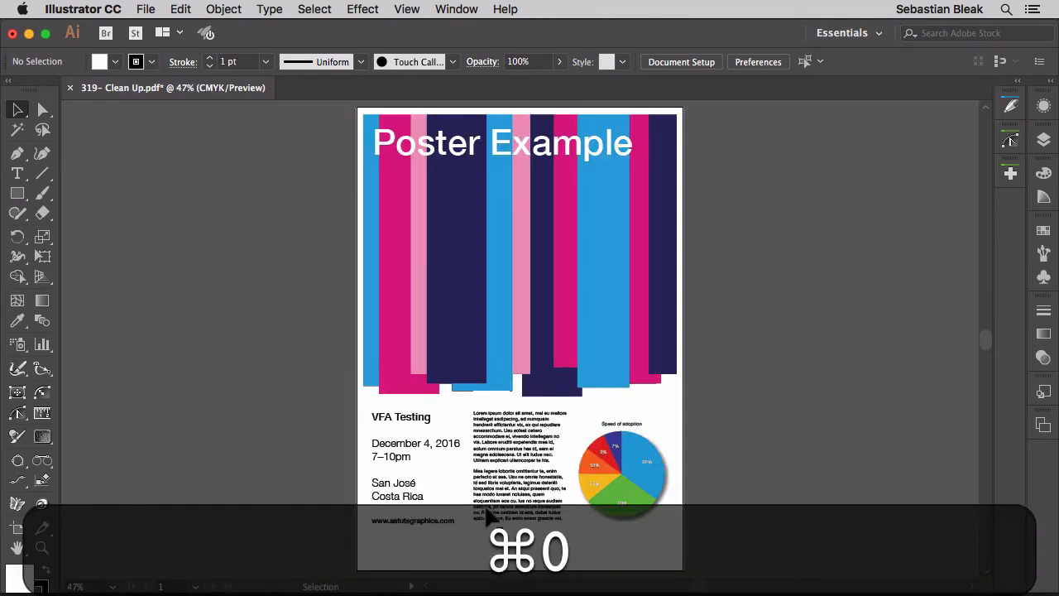
{"action": "key", "text": "cmd+0"}
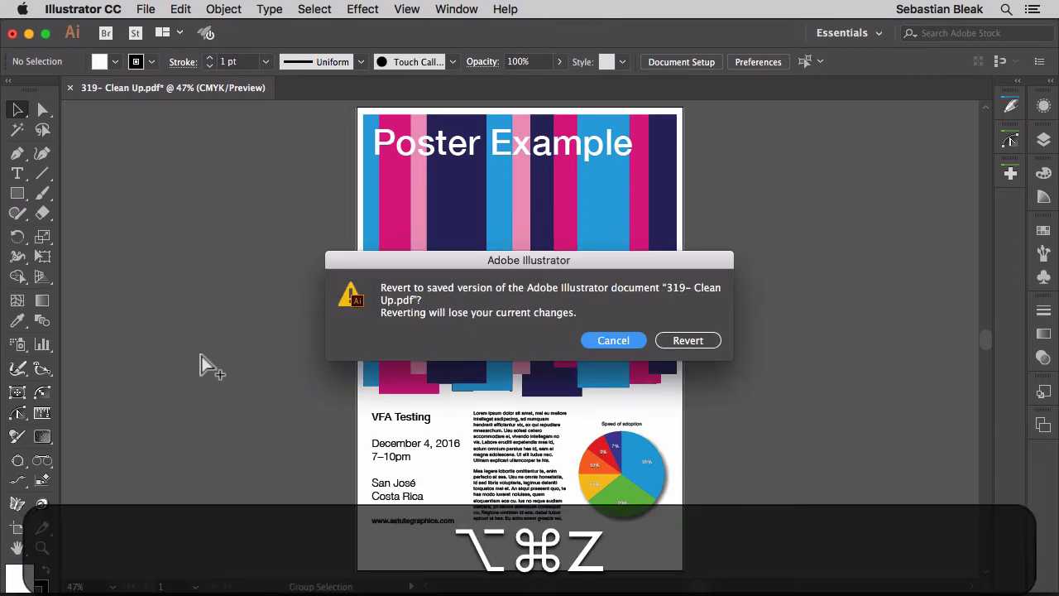
{"action": "left_click", "coordinate": [687, 340]}
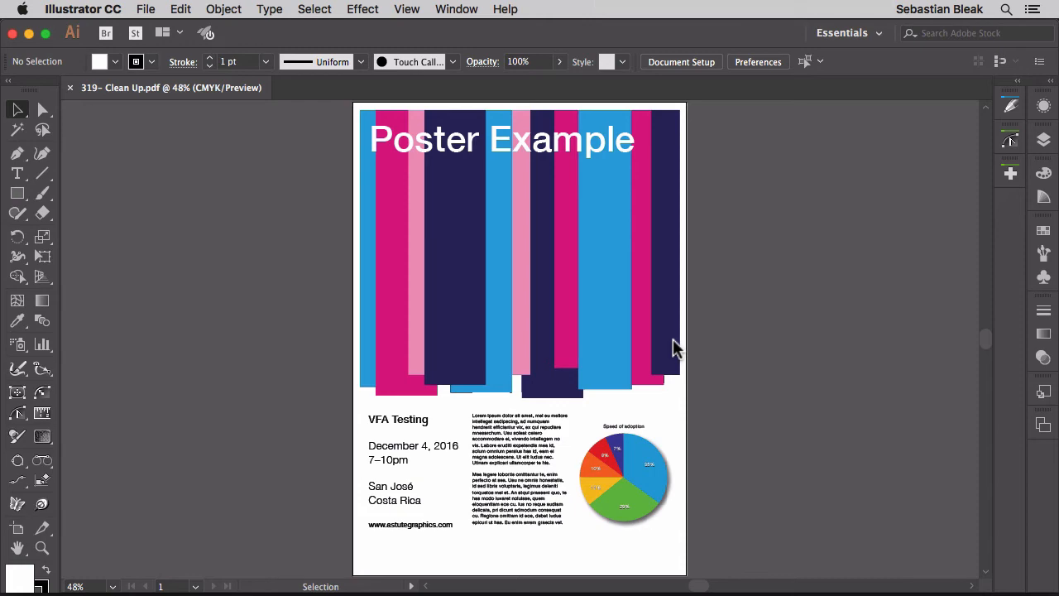
{"action": "mouse_move", "coordinate": [454, 11]}
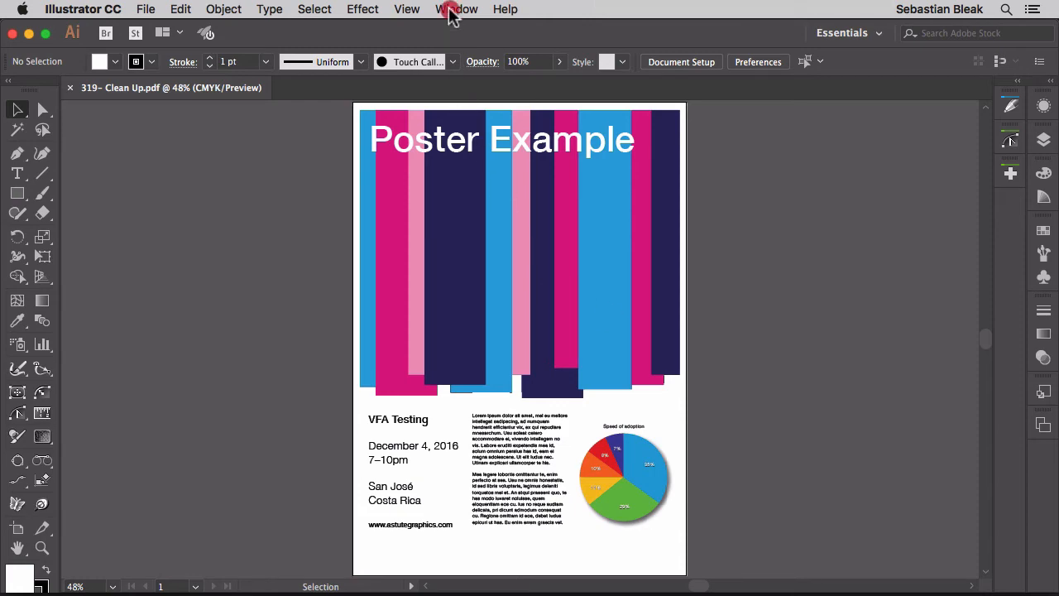
Open Window > VectorFirstAid > VectorFirstAid Panel
{"action": "left_click", "coordinate": [456, 9]}
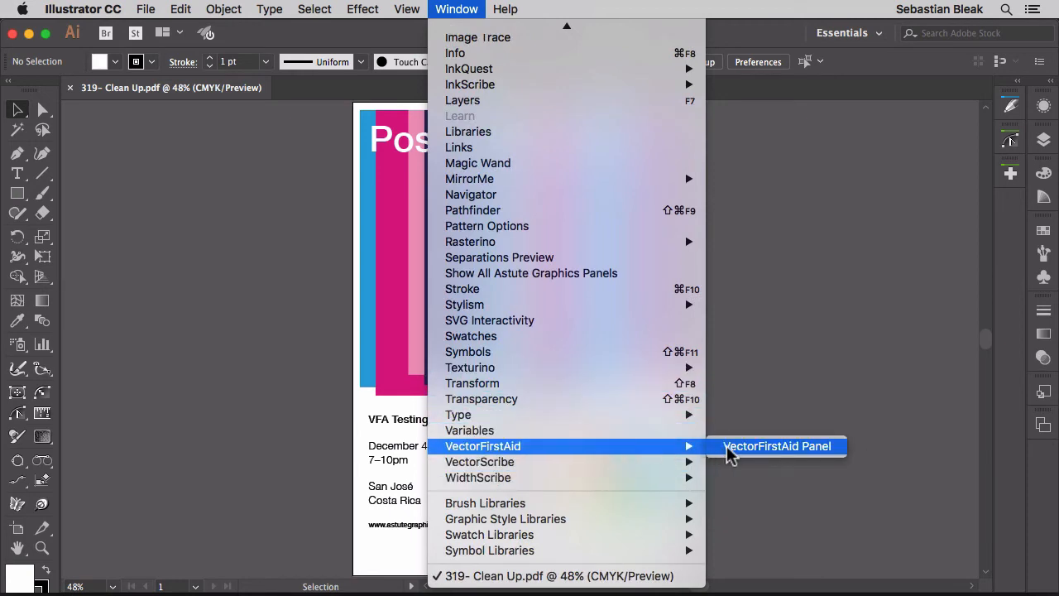
{"action": "left_click", "coordinate": [776, 446]}
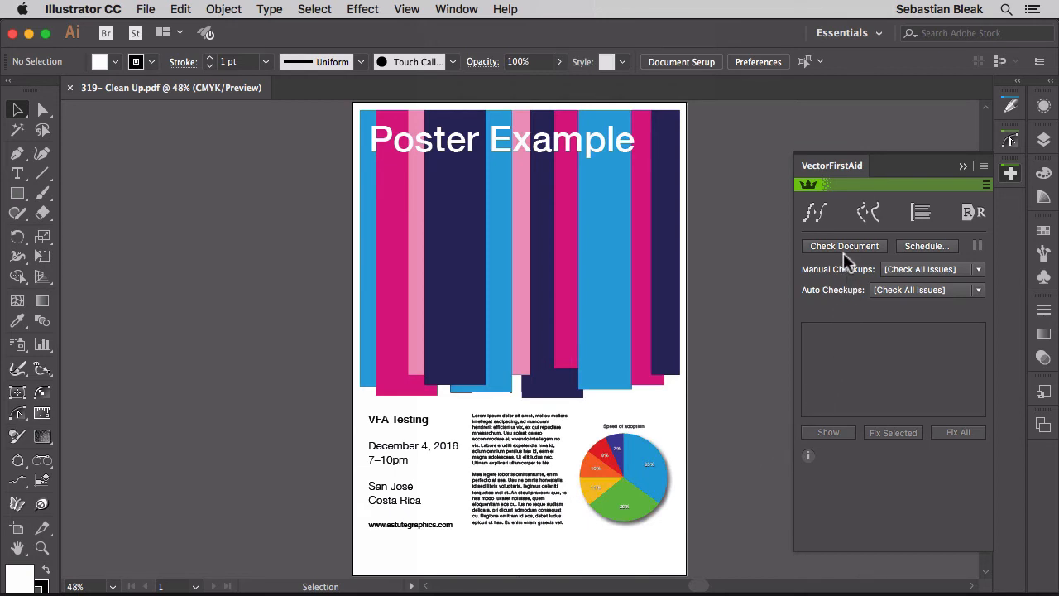
{"action": "mouse_move", "coordinate": [844, 252]}
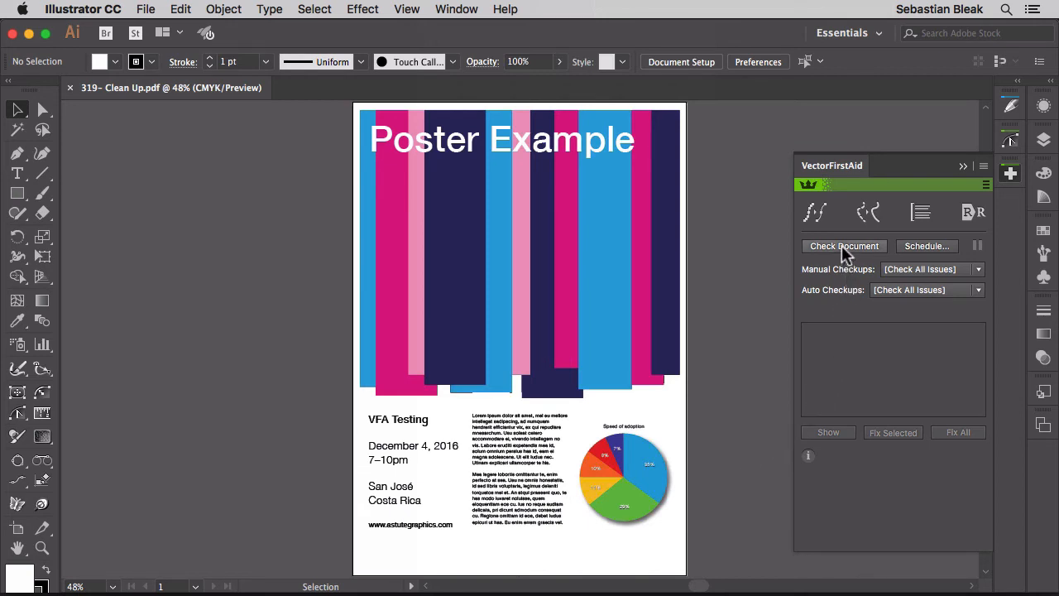
Run Check Document in VectorFirstAid, finding empty text paths and unnecessary groups
{"action": "left_click", "coordinate": [844, 246]}
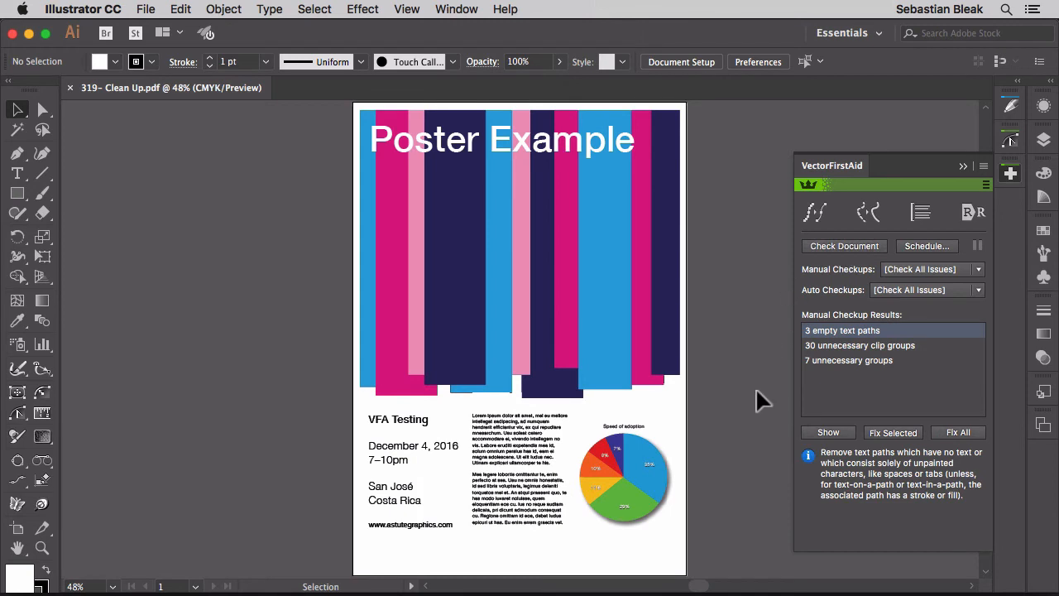
{"action": "mouse_move", "coordinate": [760, 431]}
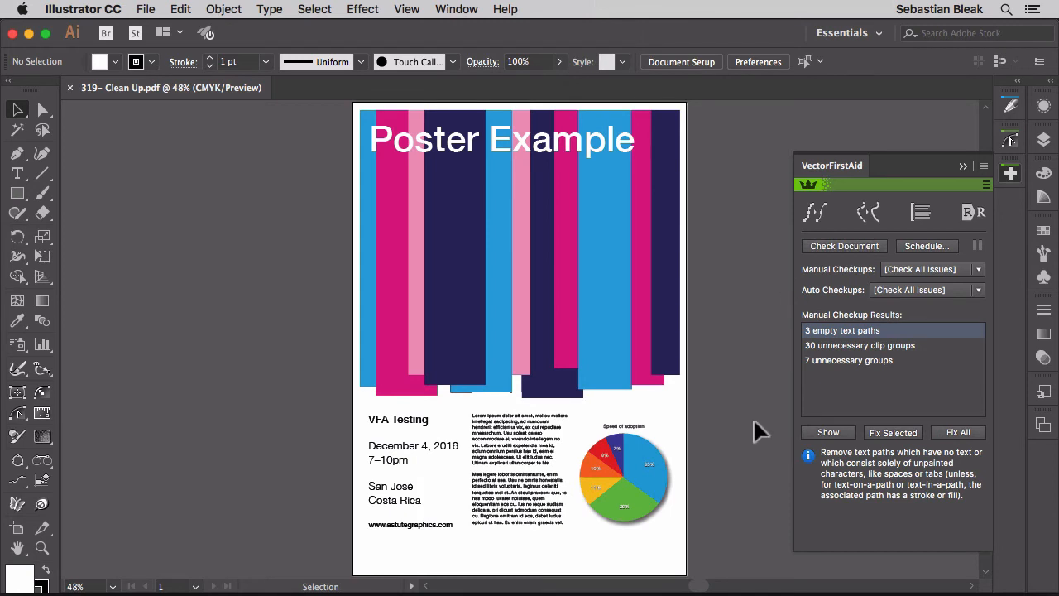
{"action": "mouse_move", "coordinate": [899, 400]}
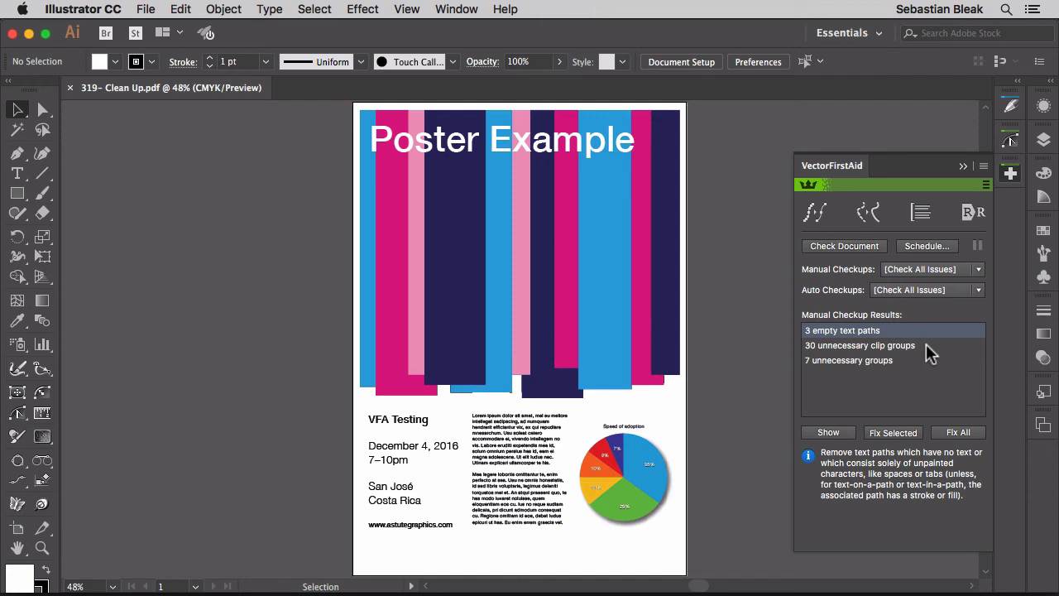
Review the clip groups and groups issue details, then Fix All
{"action": "left_click", "coordinate": [859, 345]}
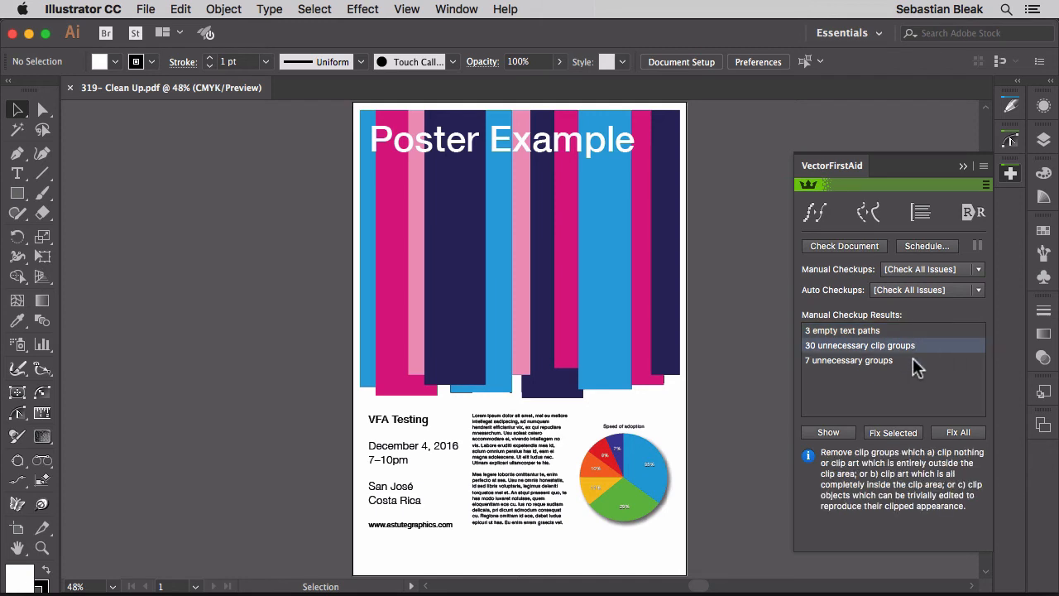
{"action": "left_click", "coordinate": [849, 360]}
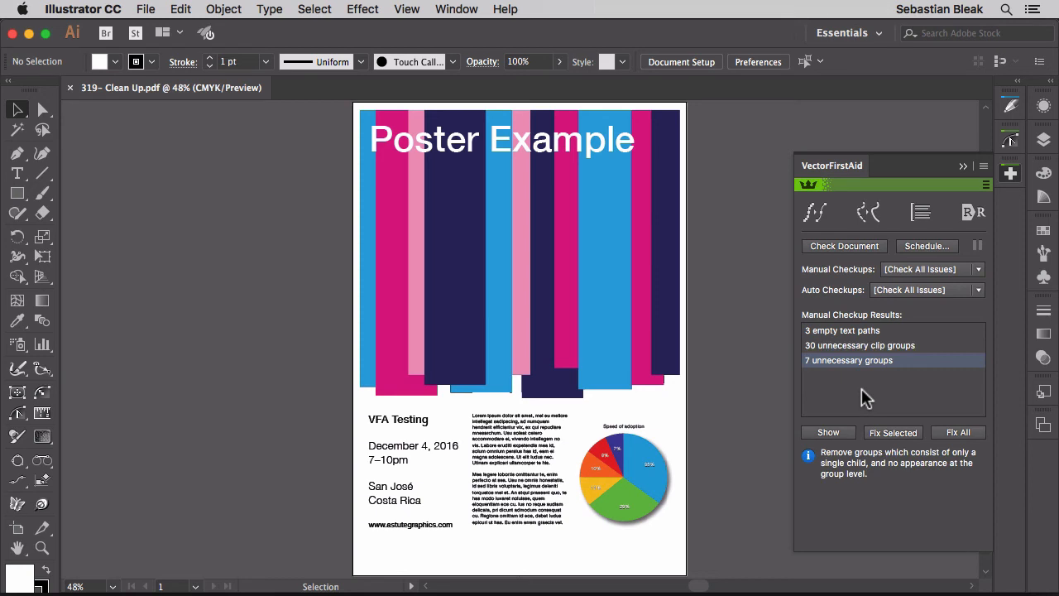
{"action": "left_click", "coordinate": [859, 345]}
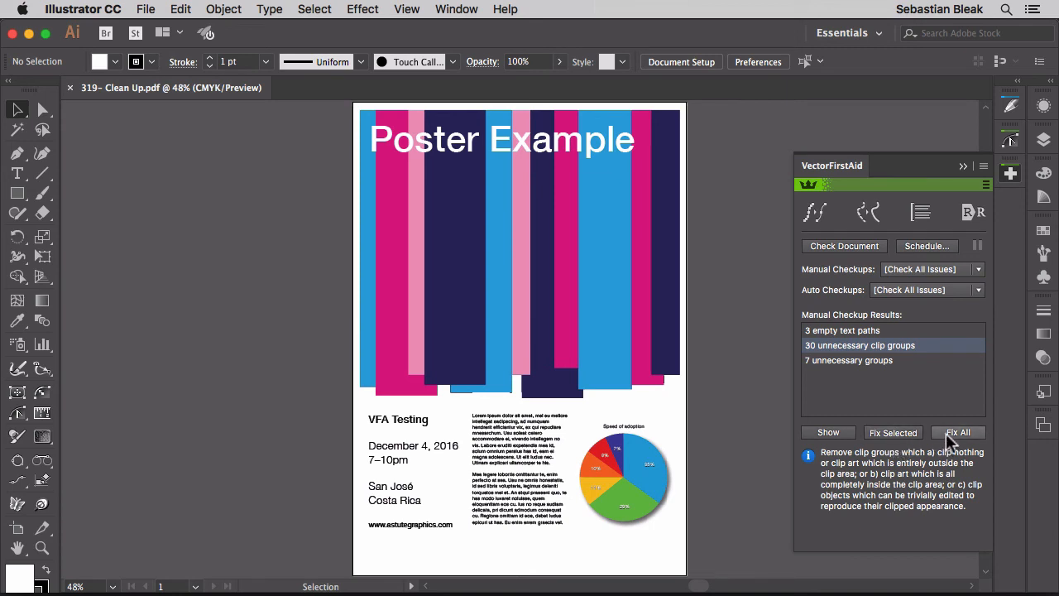
{"action": "left_click", "coordinate": [957, 432]}
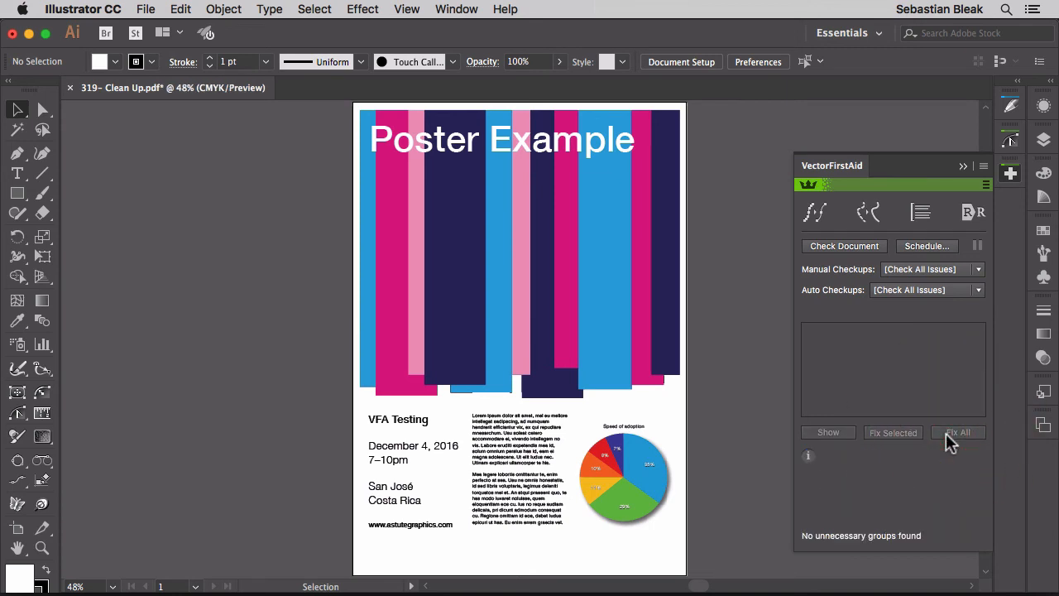